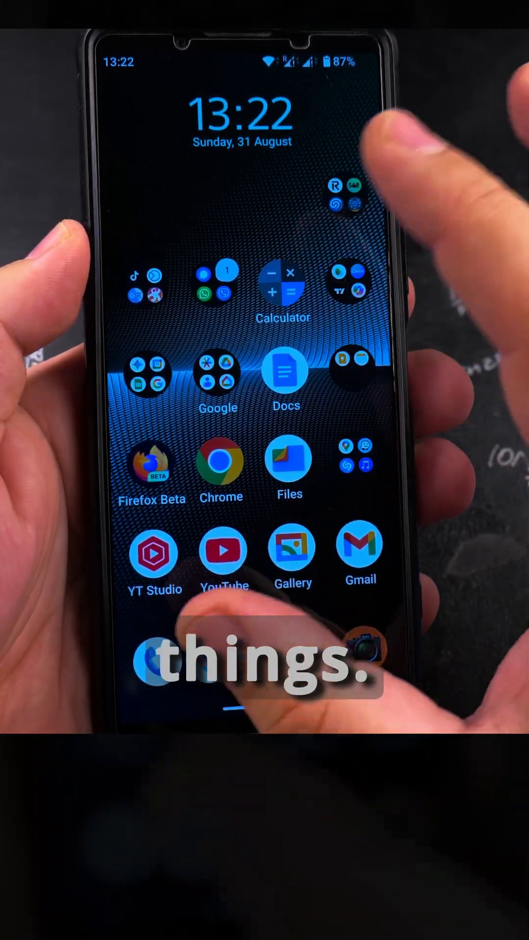
Photograph the handwritten logo with the Camera app and view the shot in the Gallery grid
left_click(364, 663)
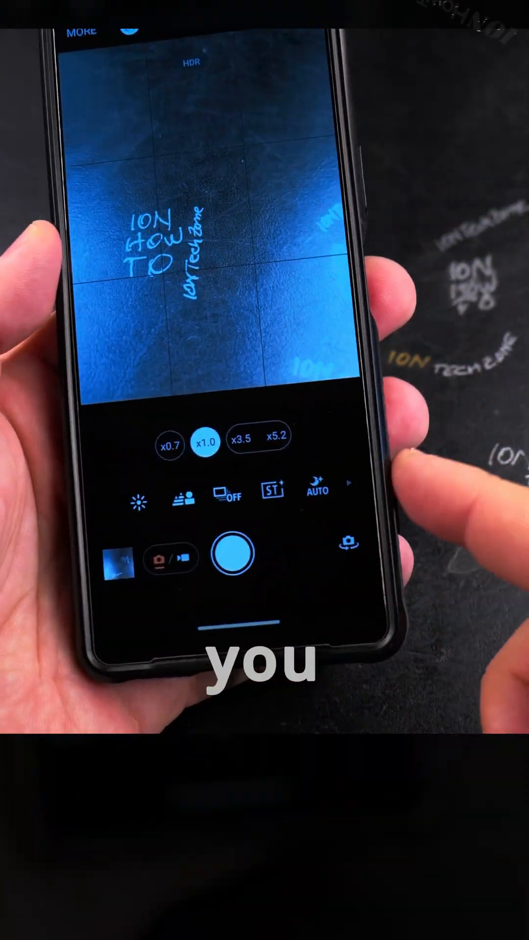
left_click(230, 249)
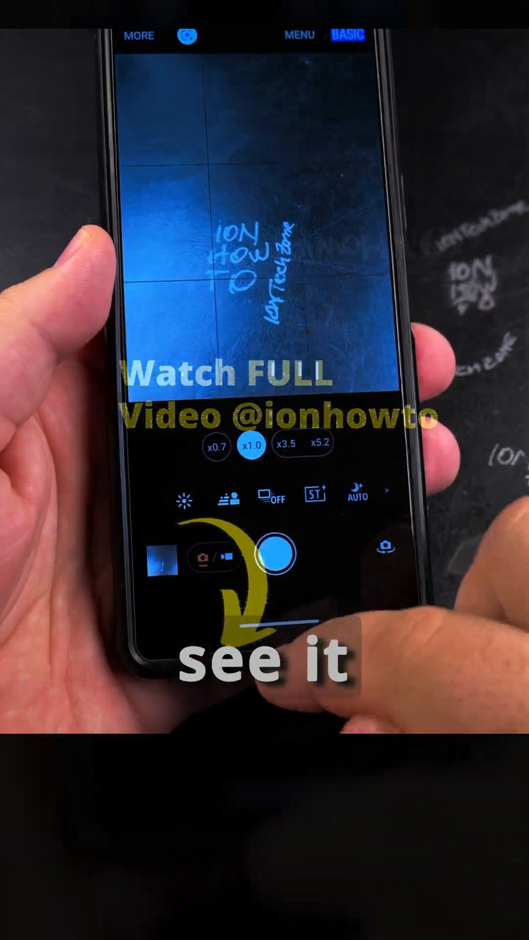
left_click(158, 566)
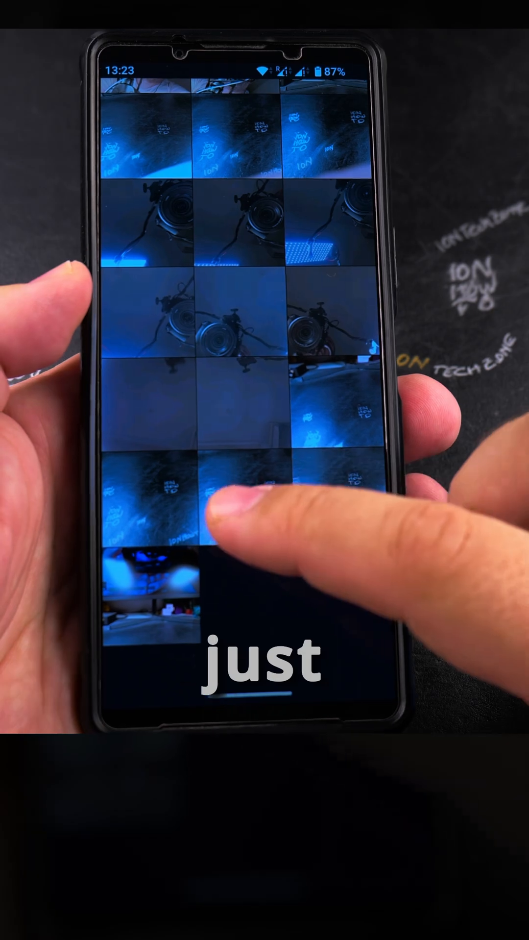